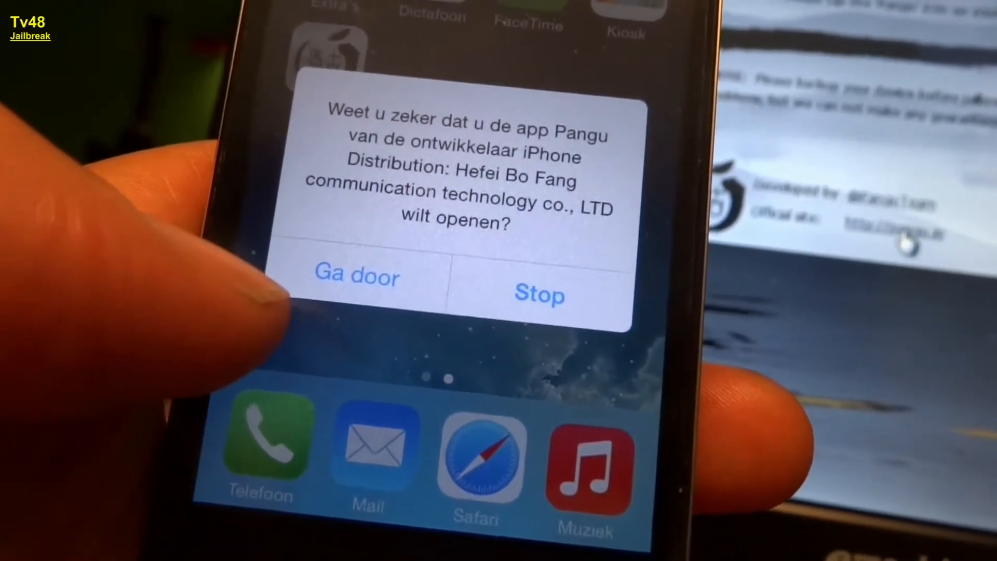
- Accept the untrusted developer prompt with 'Ga door' so the Pangu app opens to its logo screen
left_click(357, 275)
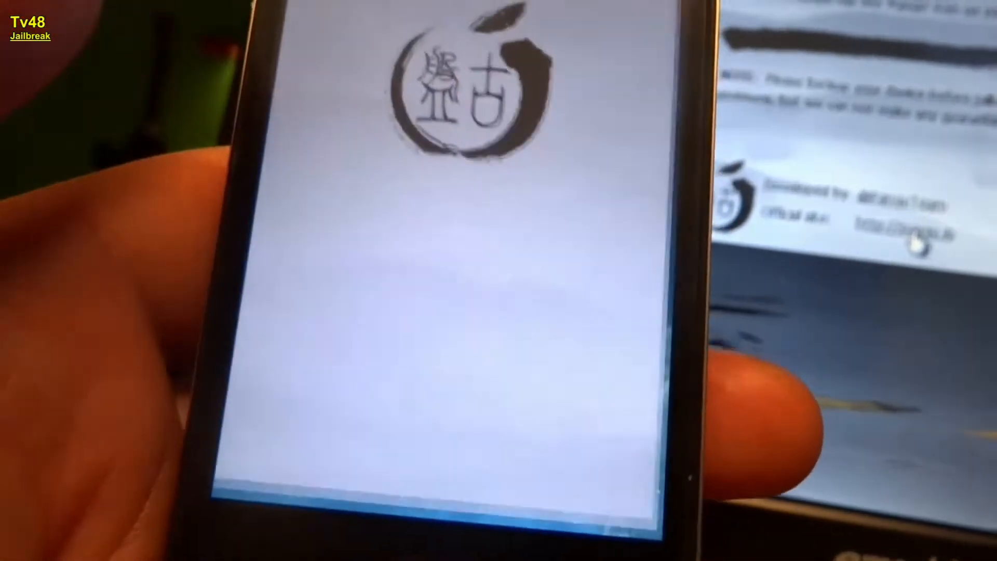